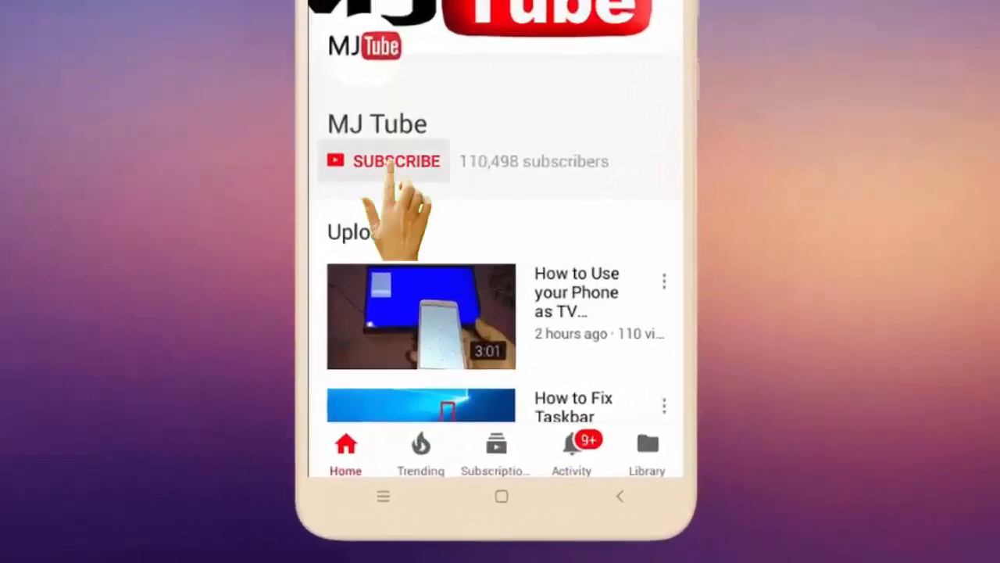
Step: Subscribe to the MJ Tube channel with all notifications enabled
{"action": "left_click", "coordinate": [397, 161]}
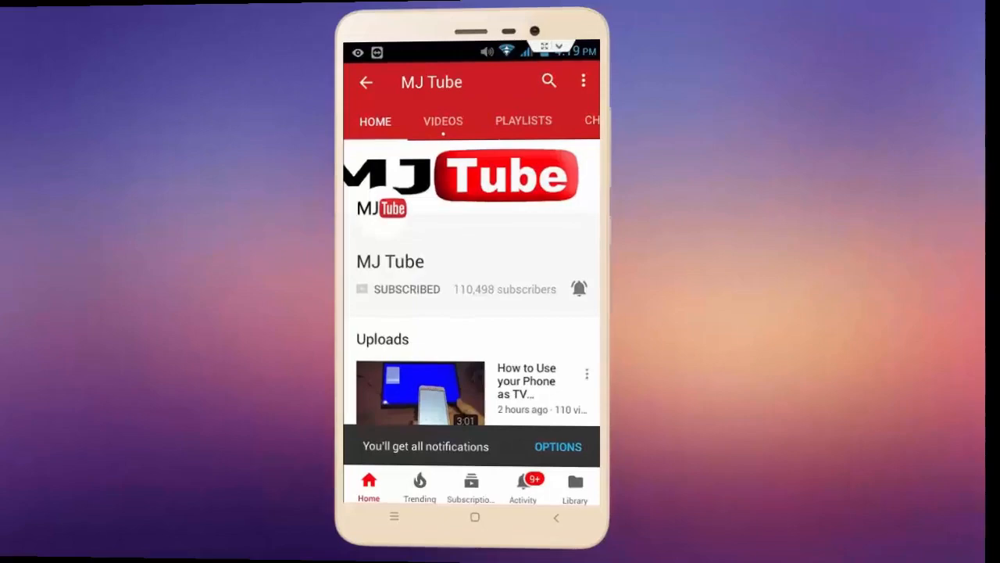